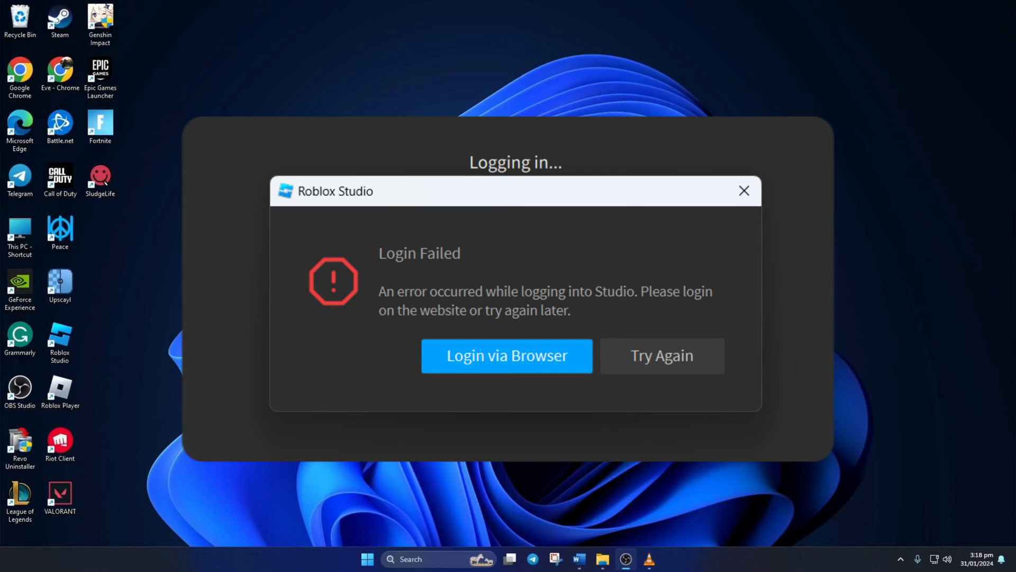
# - Close the Roblox Studio Login Failed error dialog
pyautogui.click(743, 190)
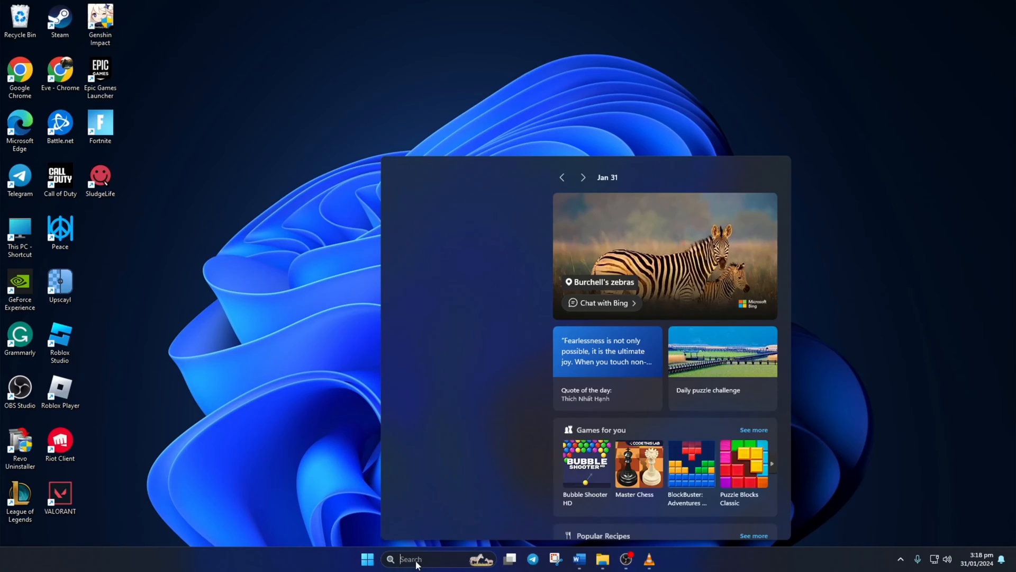
# - Run netsh winsock reset, ipconfig /flushdns and netsh int ip reset in an admin Command Prompt, then close it
pyautogui.write('cmd')
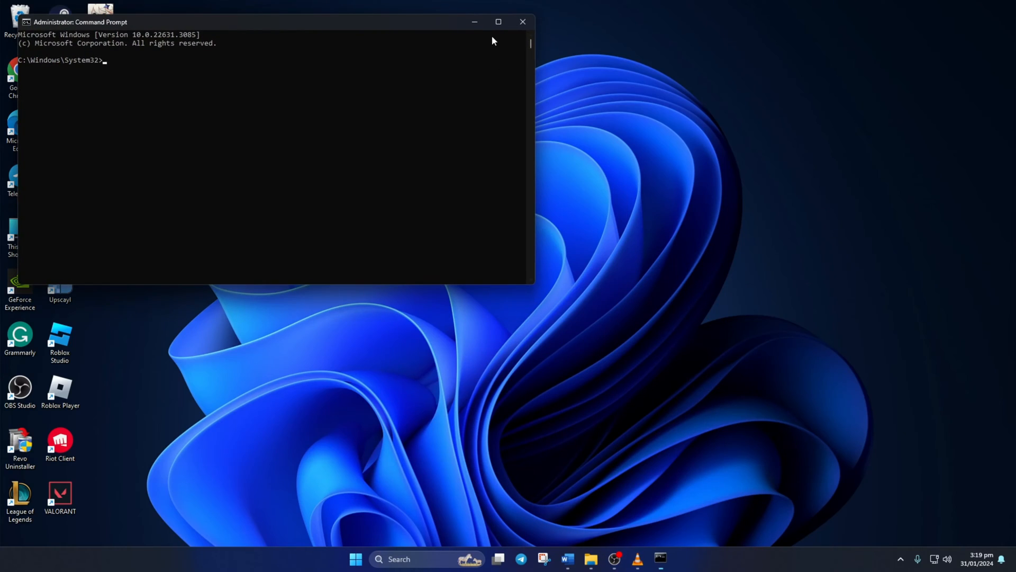
pyautogui.click(497, 21)
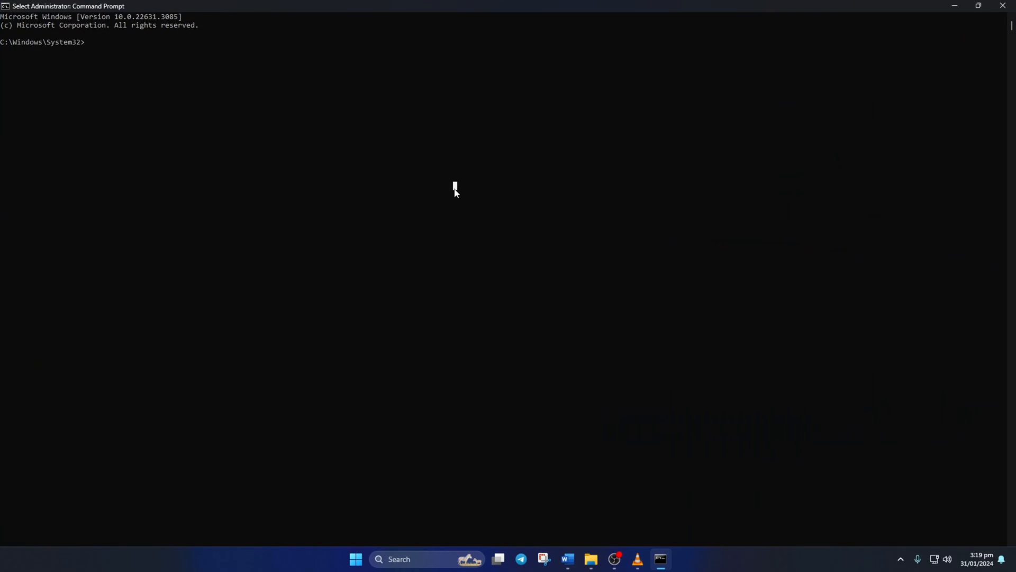
pyautogui.write('netsh winsock reset')
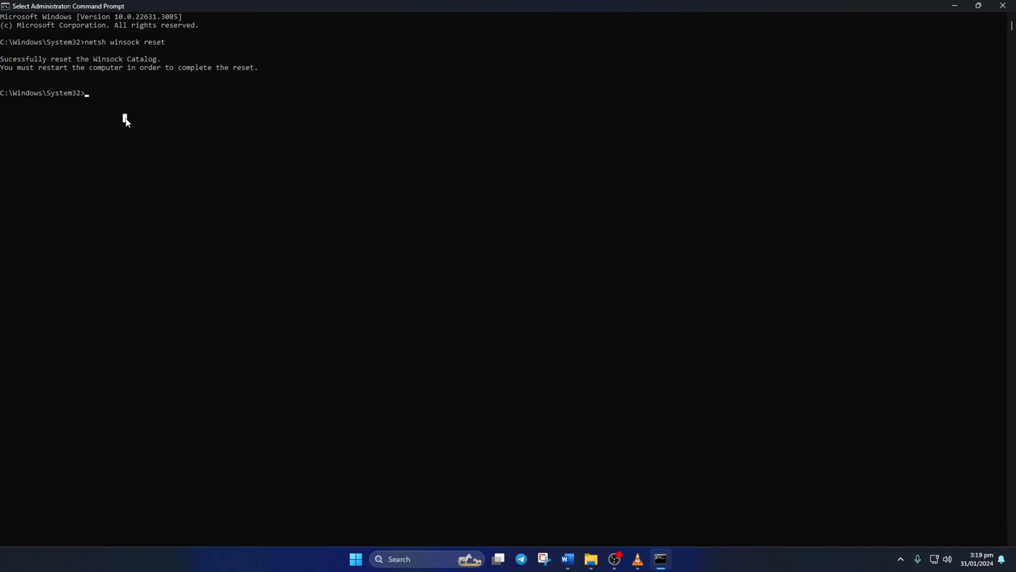
pyautogui.write('i')
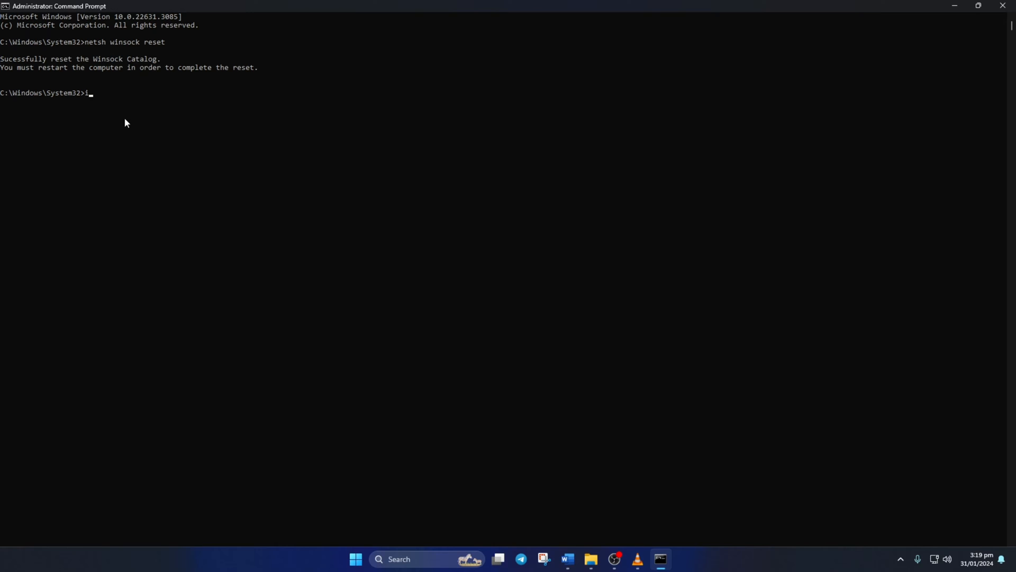
pyautogui.write('pconfig /flushdns')
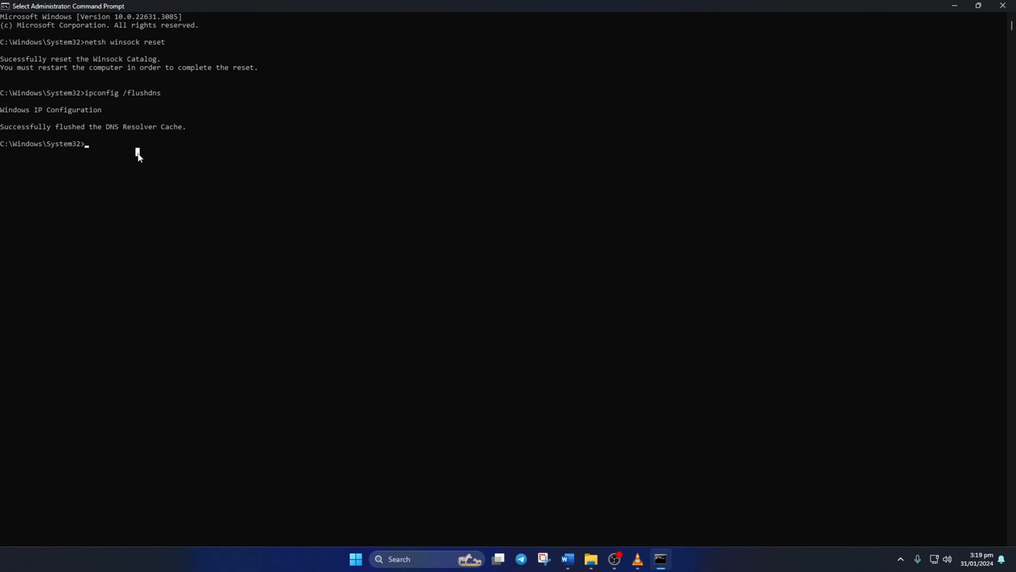
pyautogui.write('netsh int ip reset')
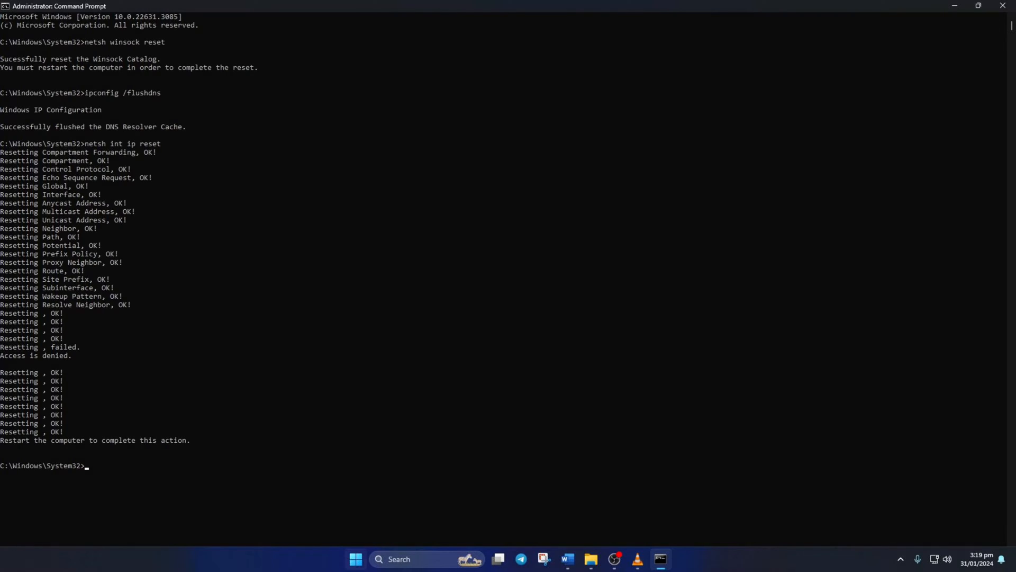
pyautogui.click(639, 523)
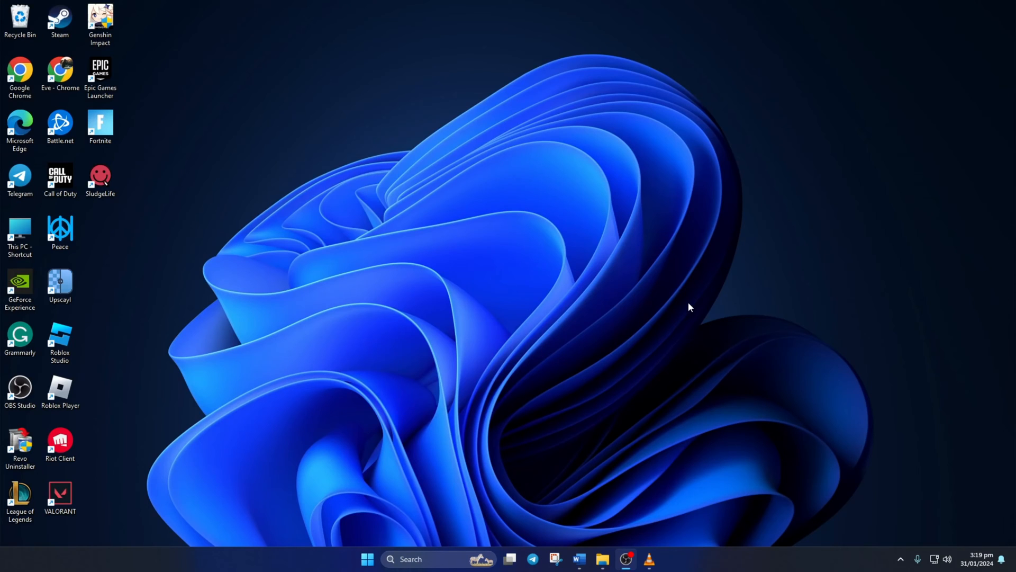
pyautogui.moveTo(501, 251)
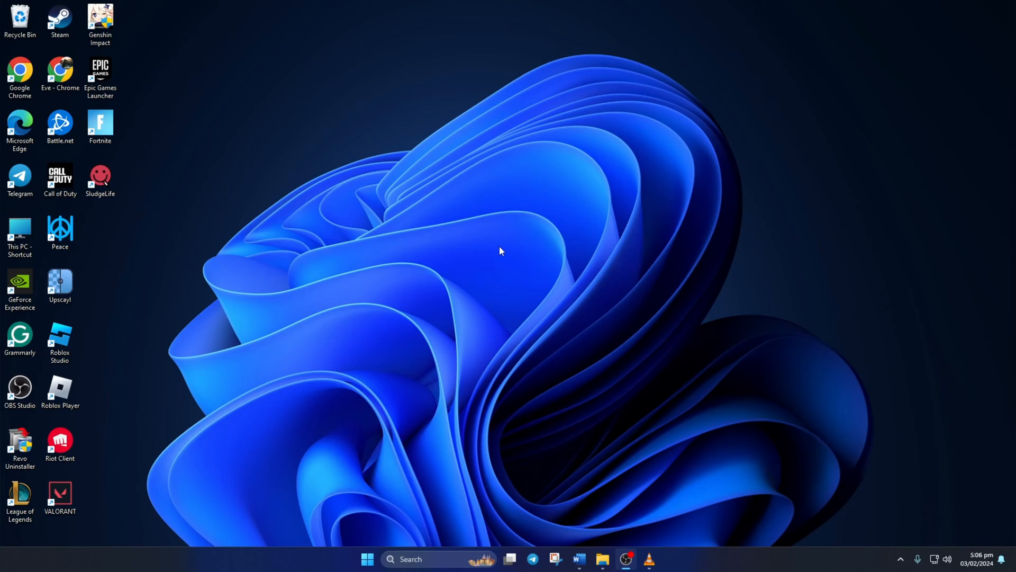
# - Run the Roblox Studio desktop shortcut as administrator and approve the User Account Control prompt
pyautogui.click(60, 338)
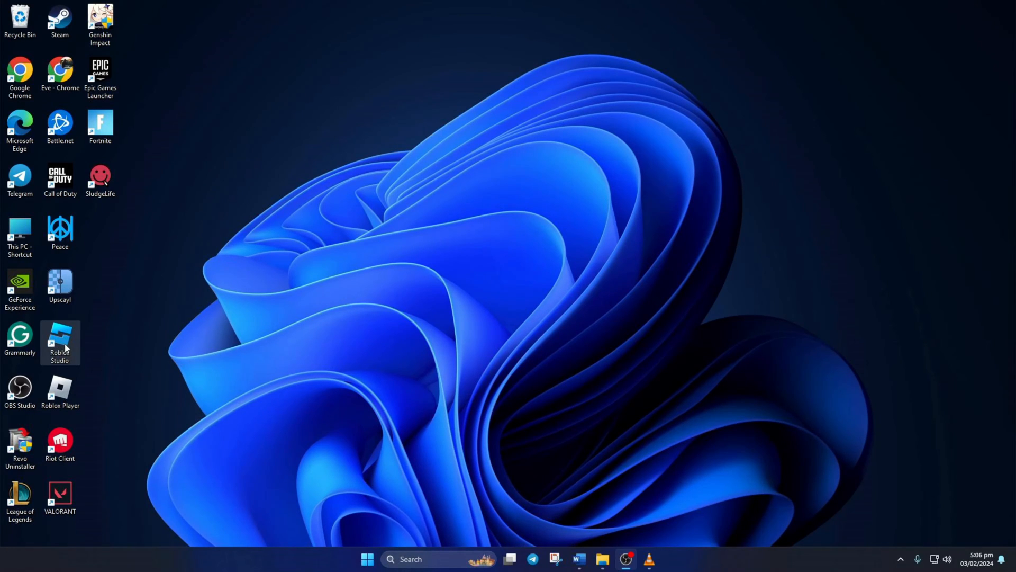
pyautogui.rightClick(59, 343)
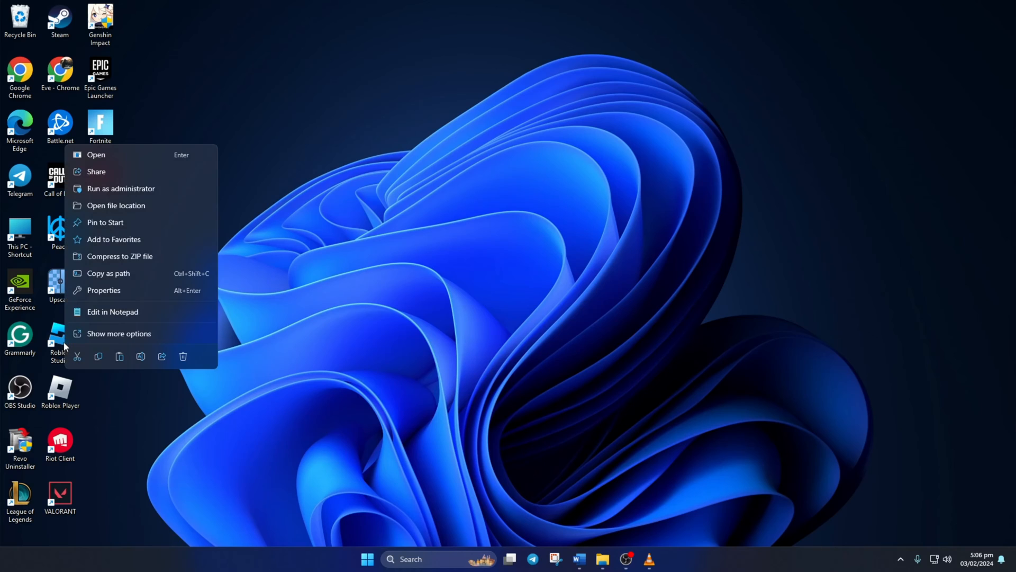
pyautogui.moveTo(172, 193)
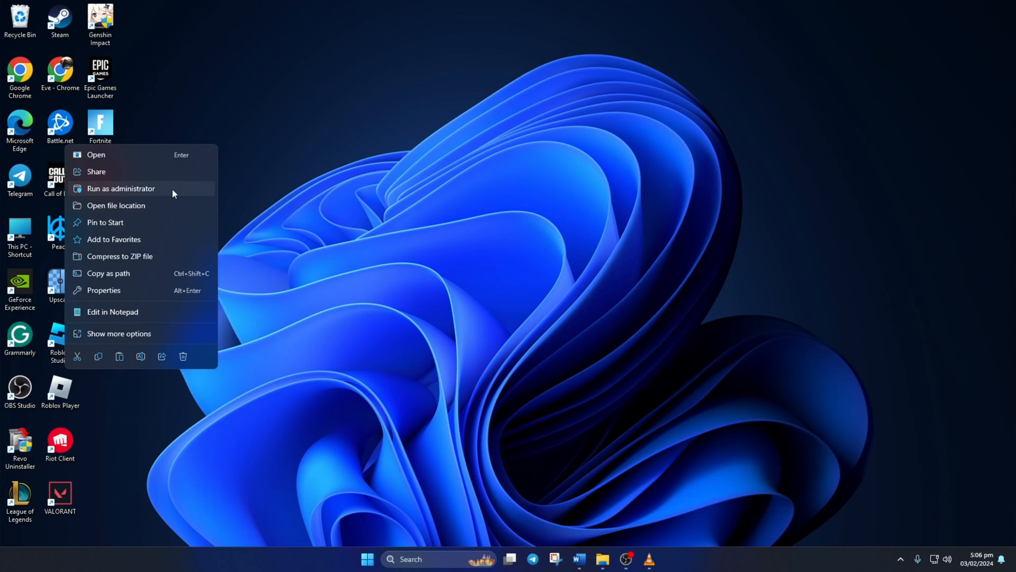
pyautogui.click(121, 188)
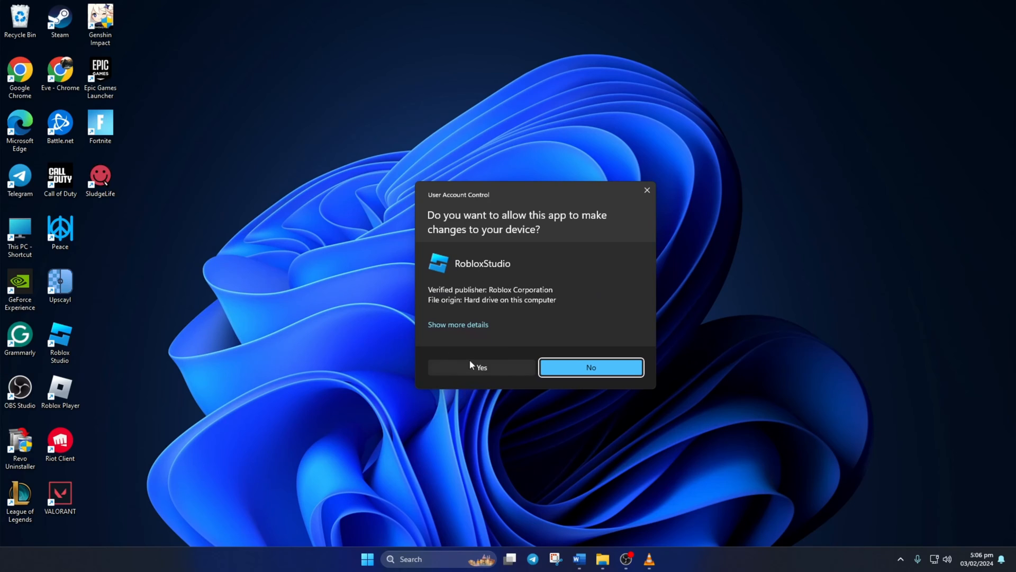
pyautogui.click(480, 367)
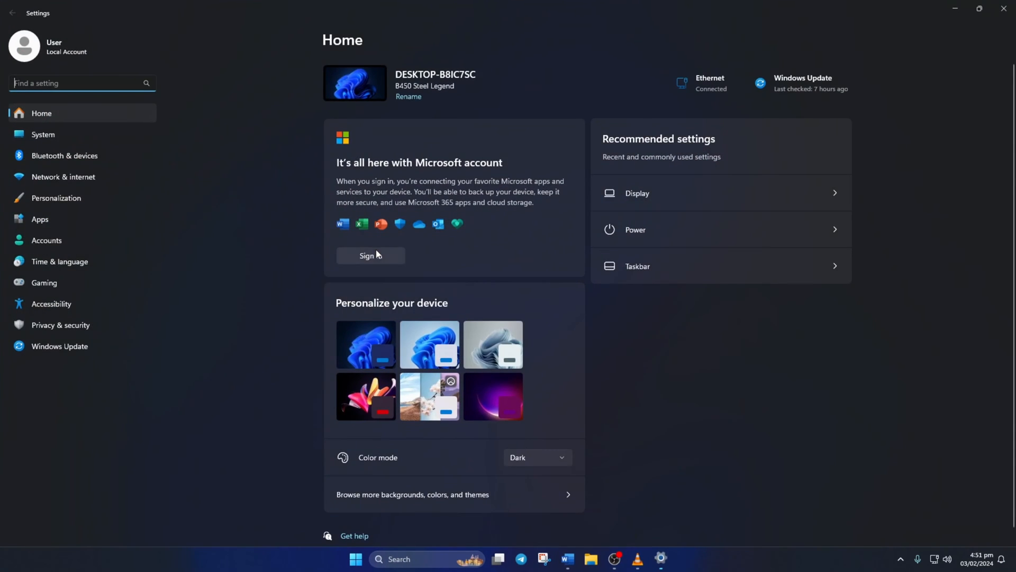
# - Find Roblox Studio under Apps > Installed apps and confirm its uninstall
pyautogui.click(39, 219)
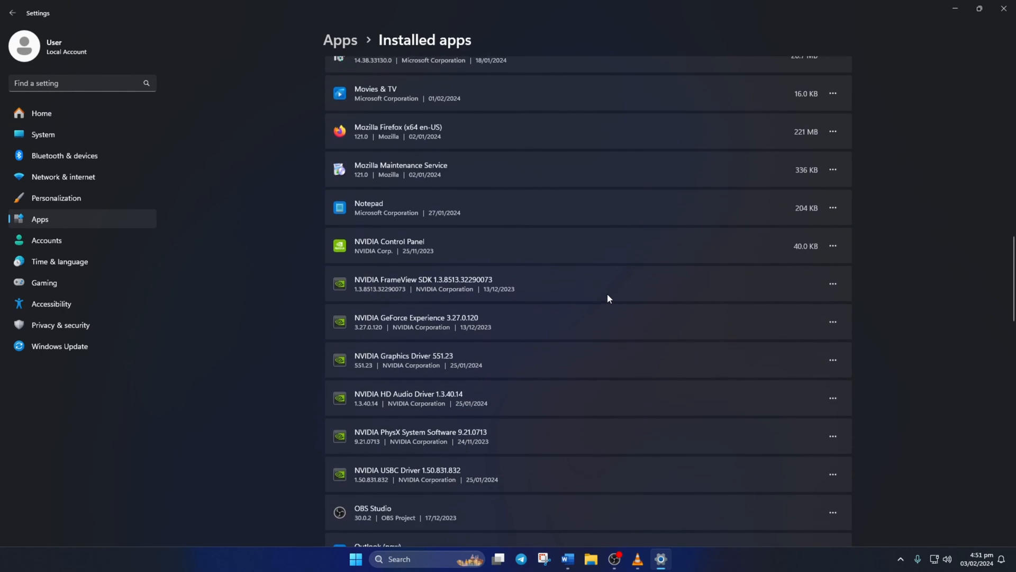
pyautogui.scroll(-3)
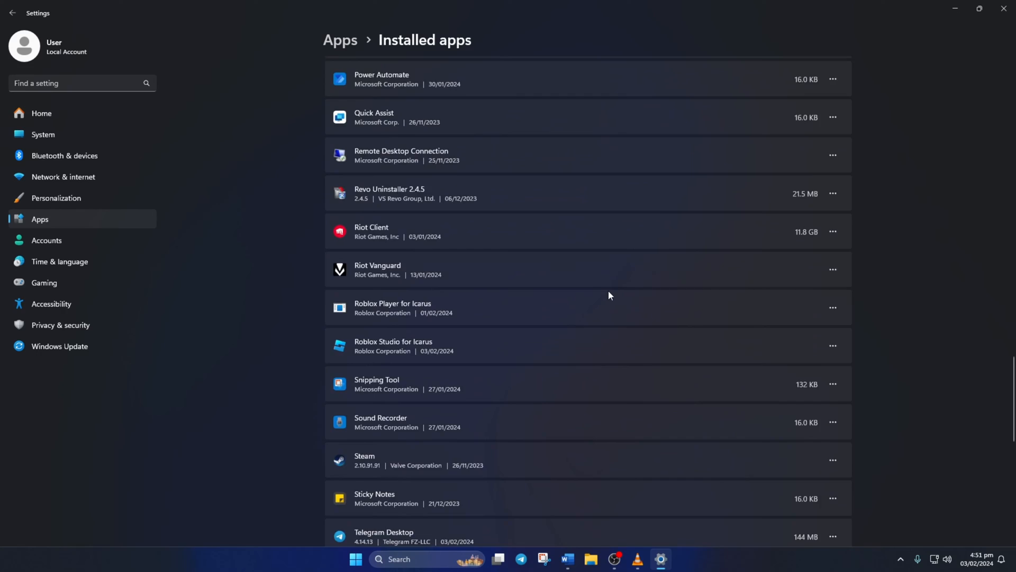
pyautogui.scroll(-3)
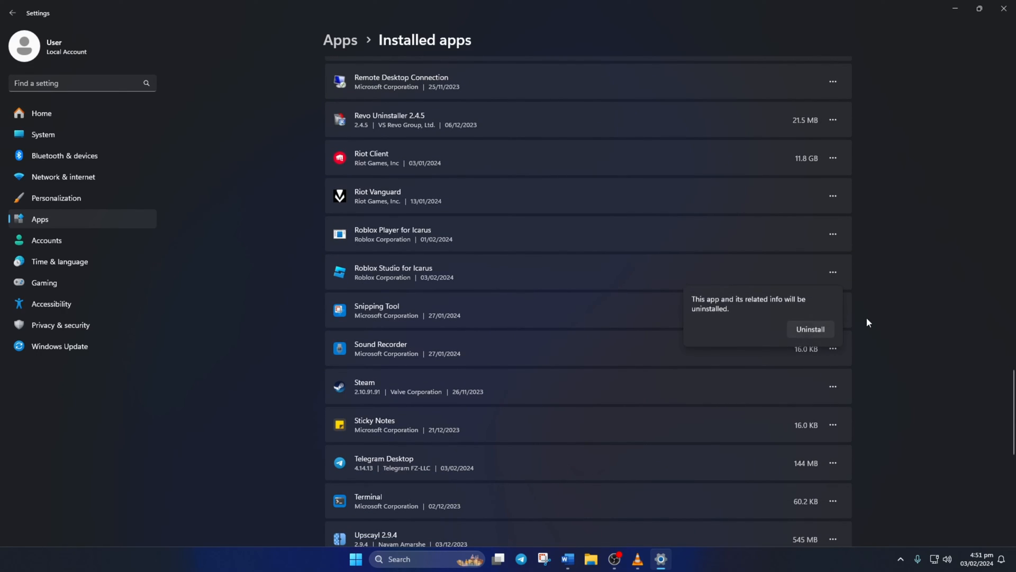
pyautogui.click(809, 329)
pyautogui.write('cr')
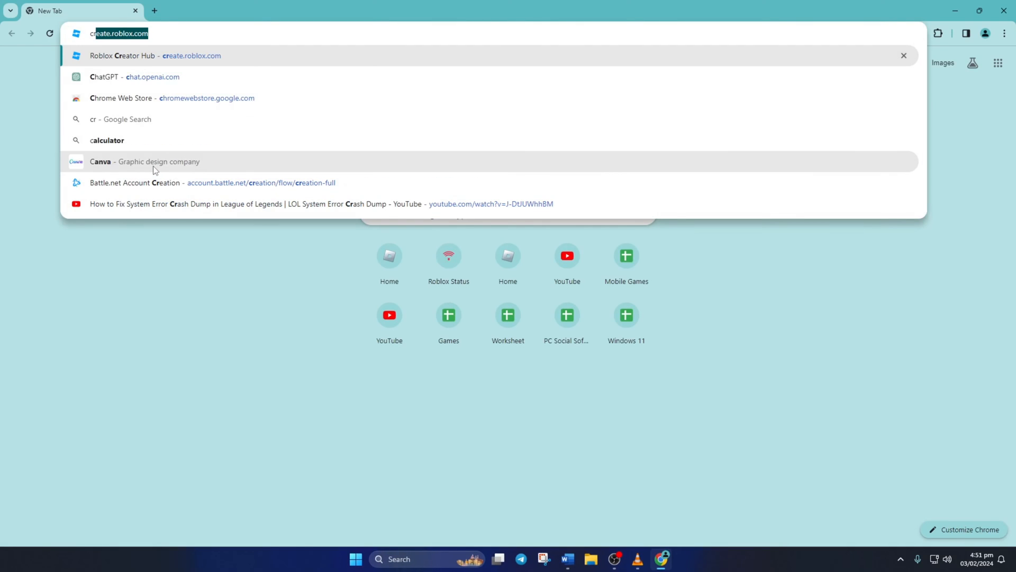
# - Go to create.roblox.com, choose Start Creating and download RobloxStudioInstaller.exe
pyautogui.press('Enter')
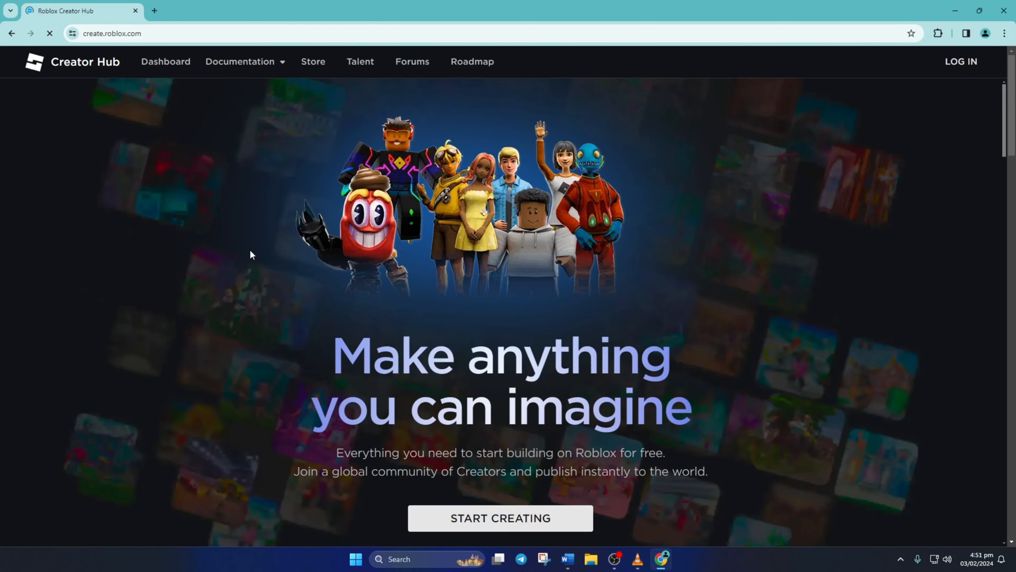
pyautogui.click(499, 518)
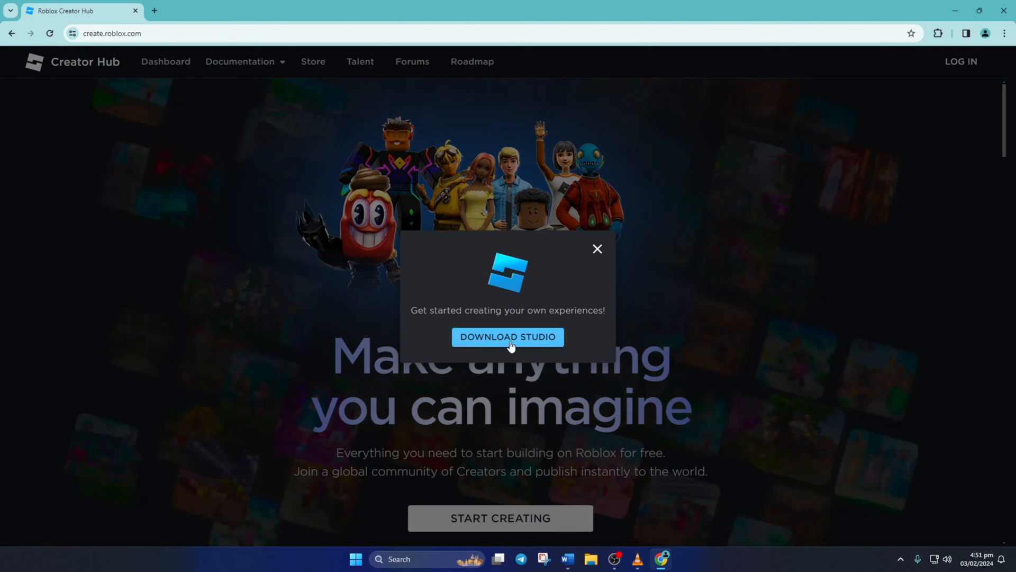
pyautogui.click(597, 248)
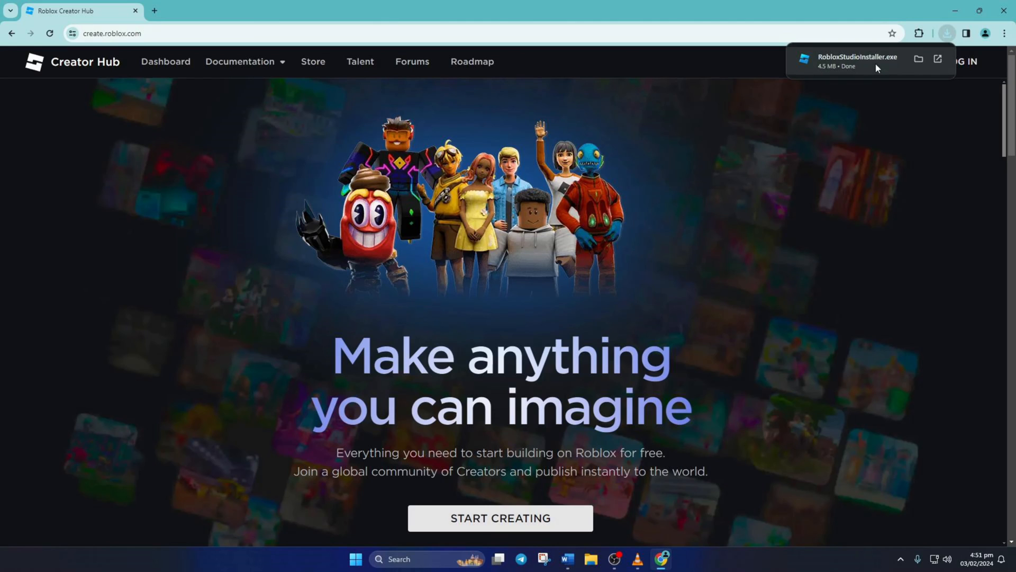
pyautogui.moveTo(840, 67)
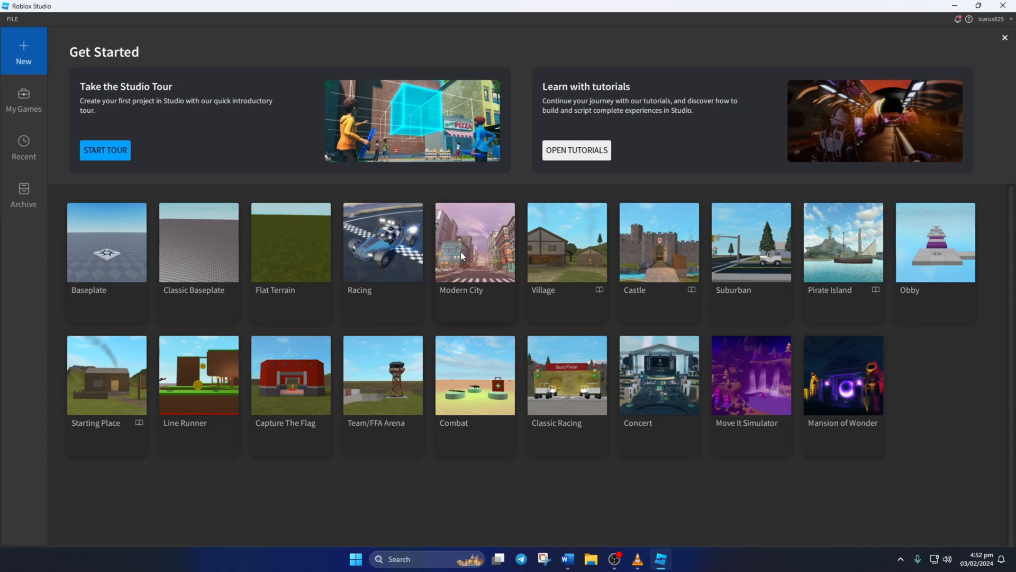
# - Open My Games and then the Archive list in the reinstalled Roblox Studio
pyautogui.click(24, 101)
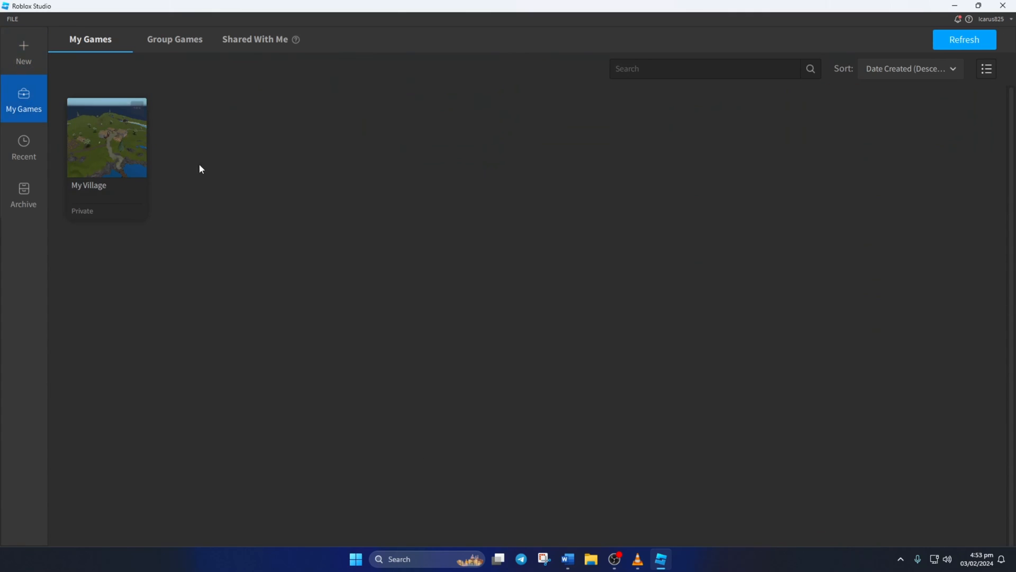
pyautogui.click(24, 196)
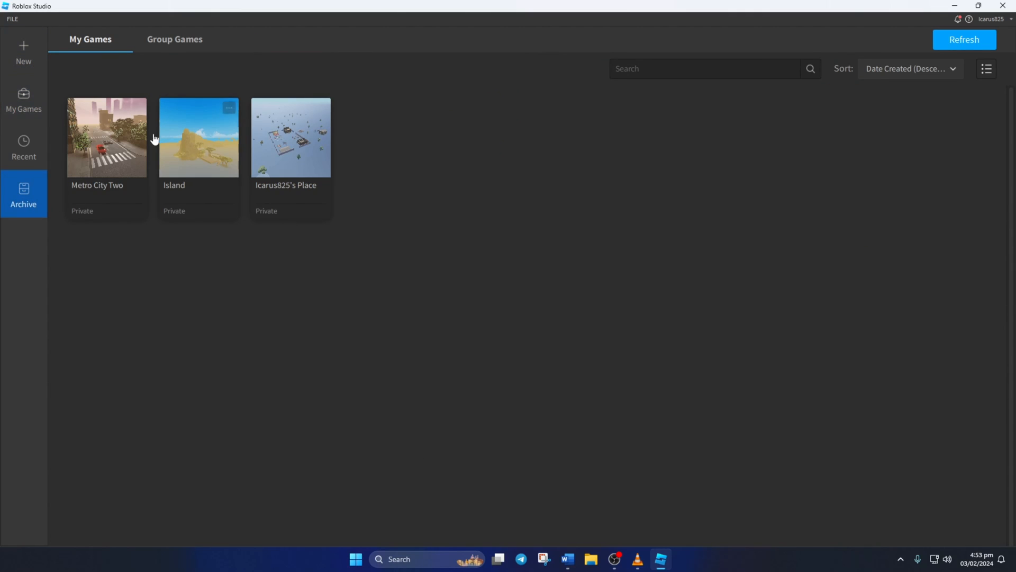